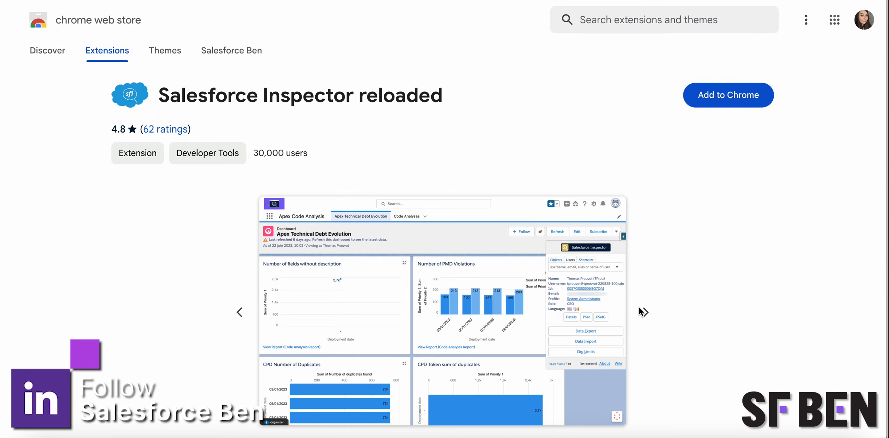
mouse_move(647, 314)
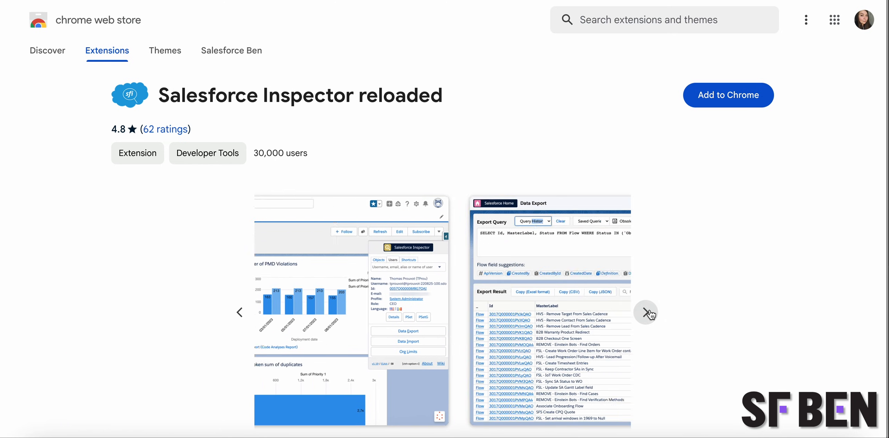
Step: Browse the preview screenshots, then add Salesforce Inspector reloaded to Chrome and confirm
click(646, 313)
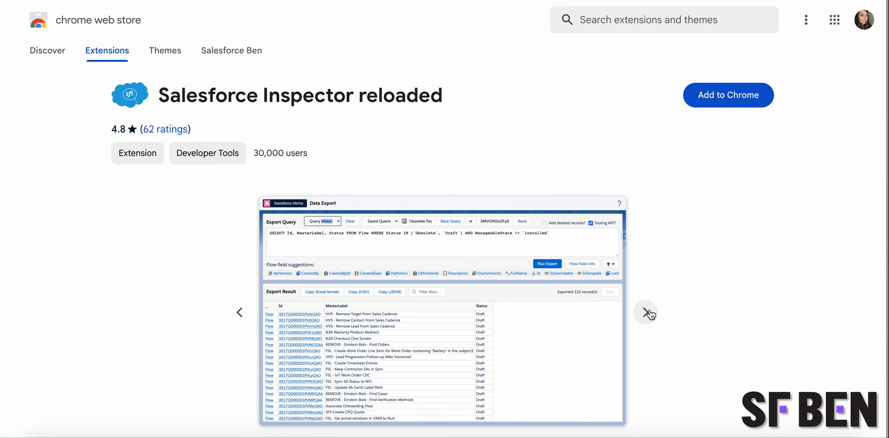
click(645, 313)
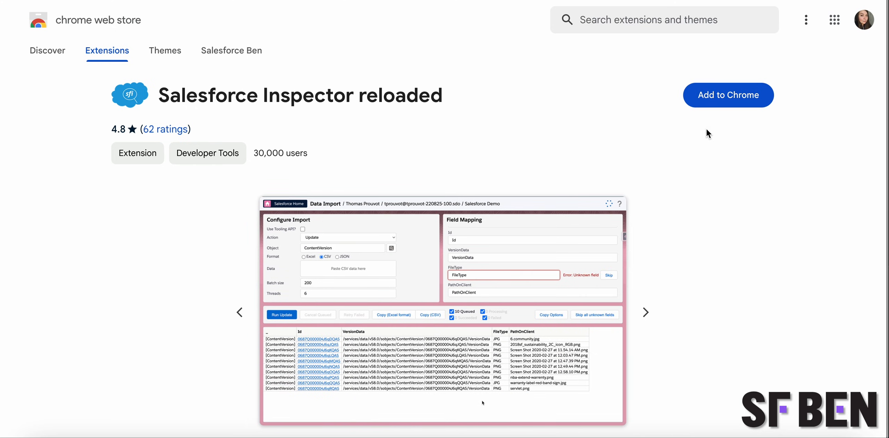
click(728, 95)
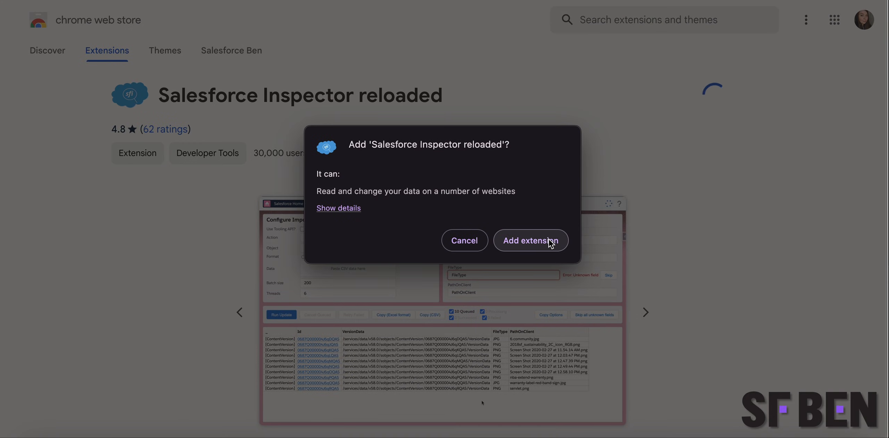
click(530, 240)
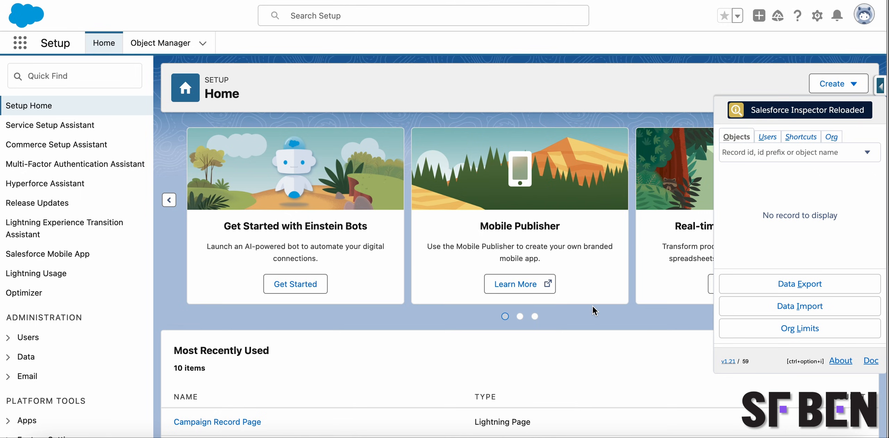
mouse_move(755, 252)
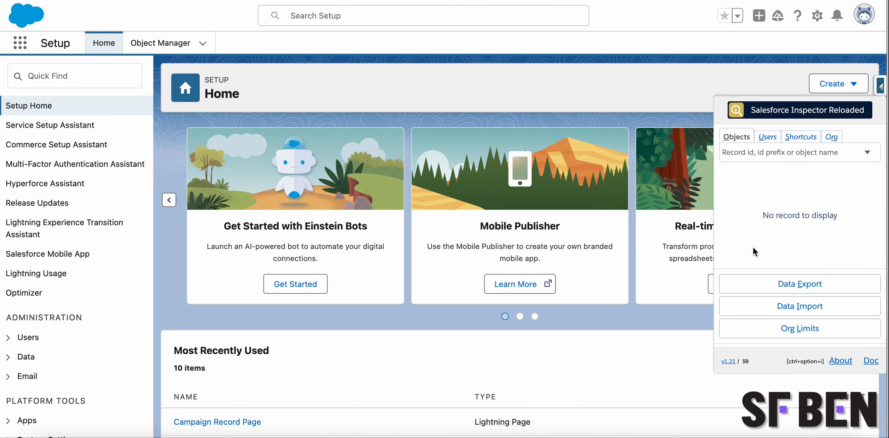
Step: View the current org's id, instance, edition type and release in the Org tab
click(830, 137)
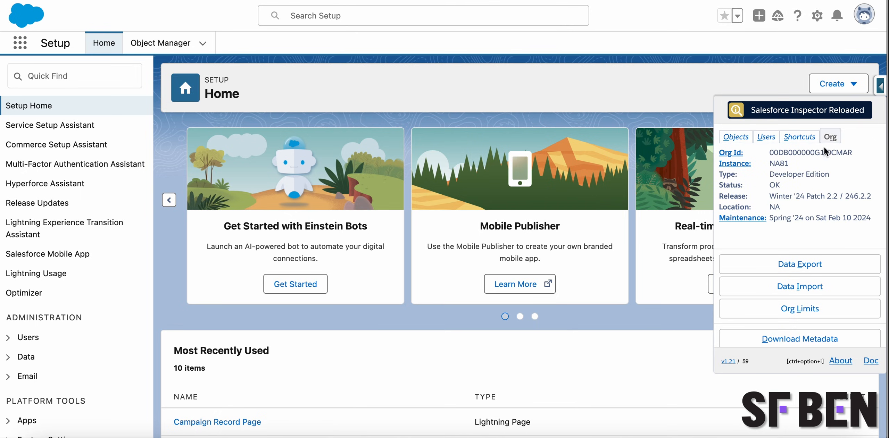
mouse_move(816, 187)
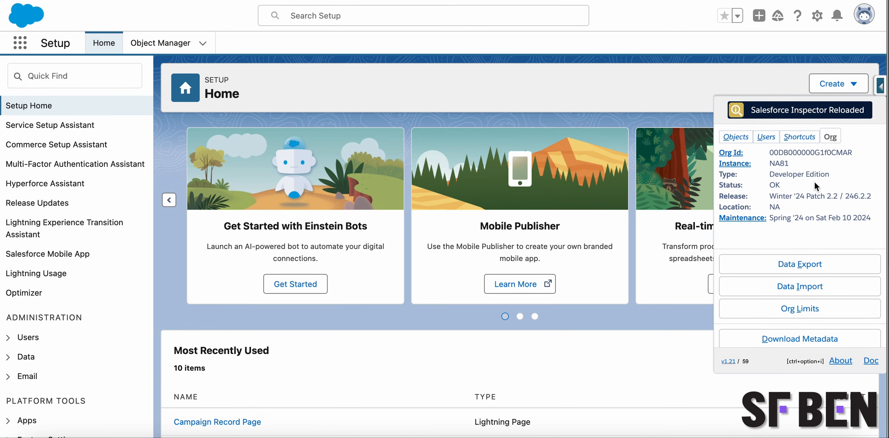
mouse_move(816, 196)
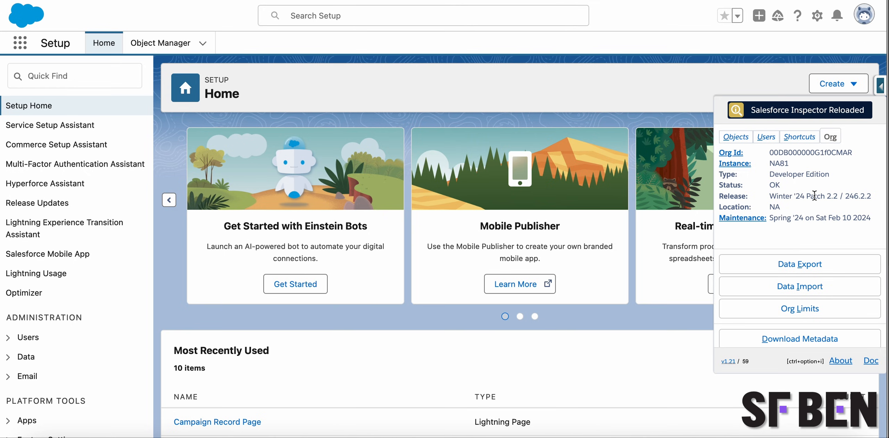
mouse_move(735, 164)
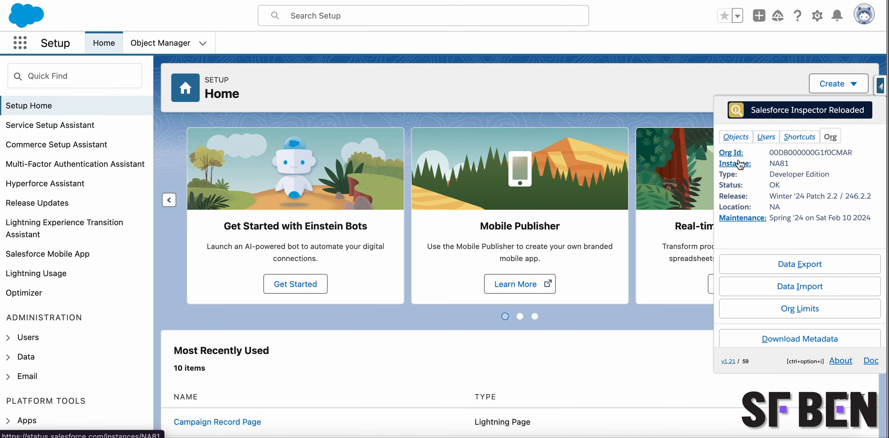
mouse_move(744, 187)
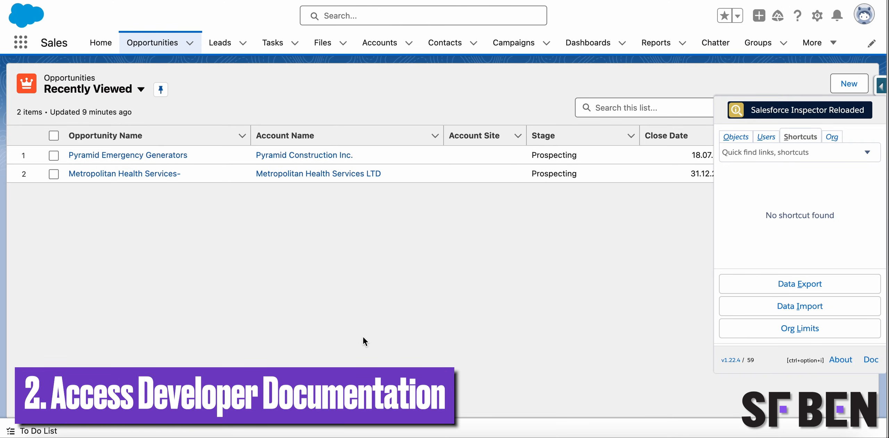
mouse_move(484, 360)
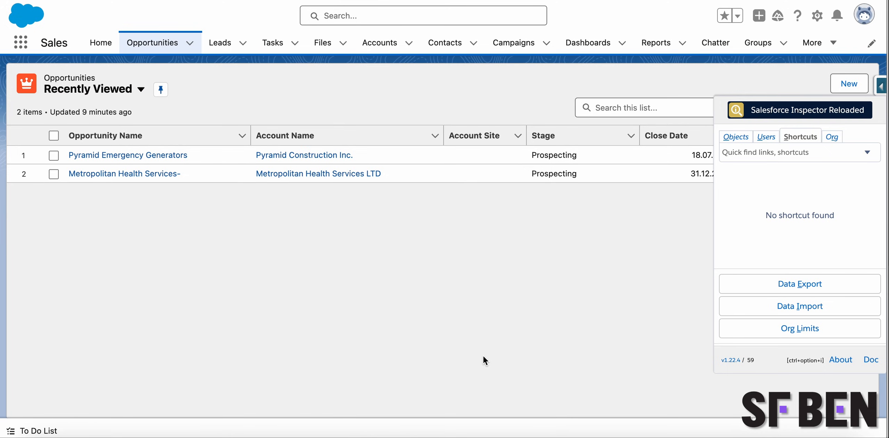
Step: Search shortcuts for 'system' then 'lead' and open the Apex LeadConvert class reference
click(800, 153)
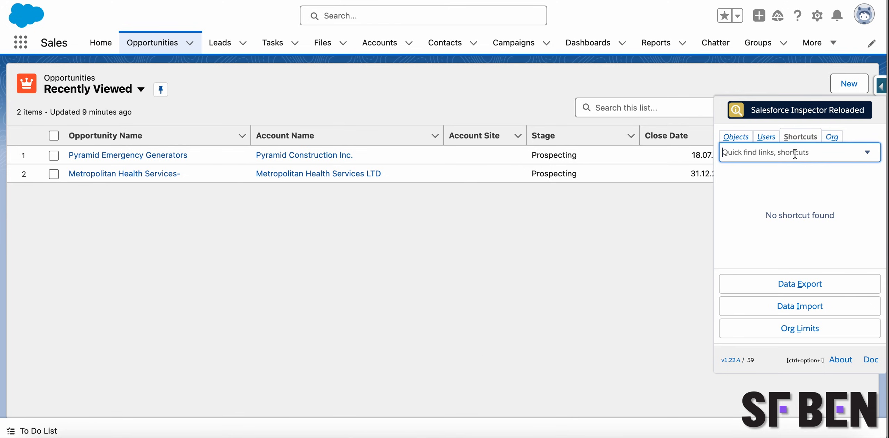
text(system)
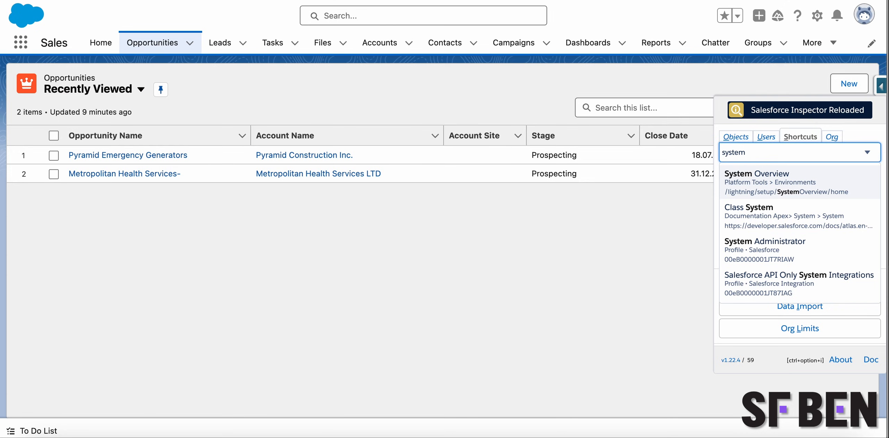
mouse_move(822, 177)
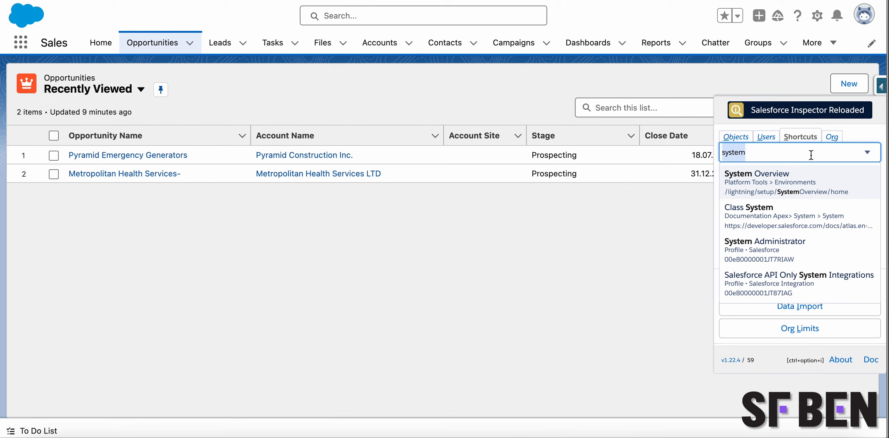
text(lead)
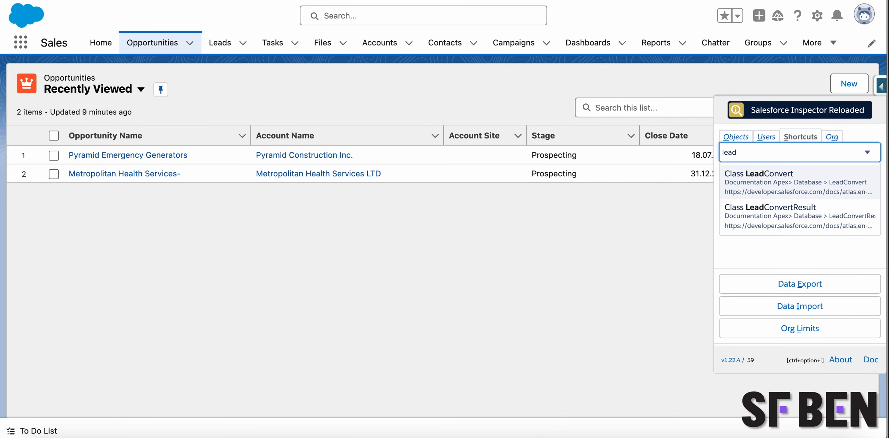
click(380, 42)
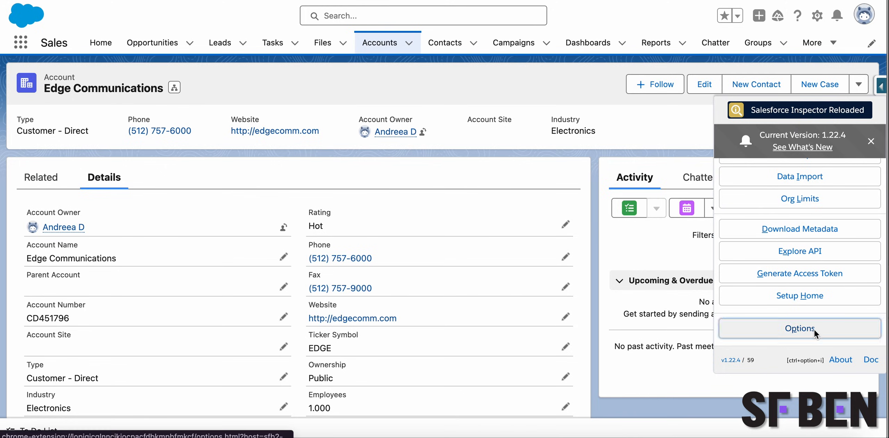
Step: Set the popup button to Horizontal at position 45 and reopen the popup from its new spot
click(799, 328)
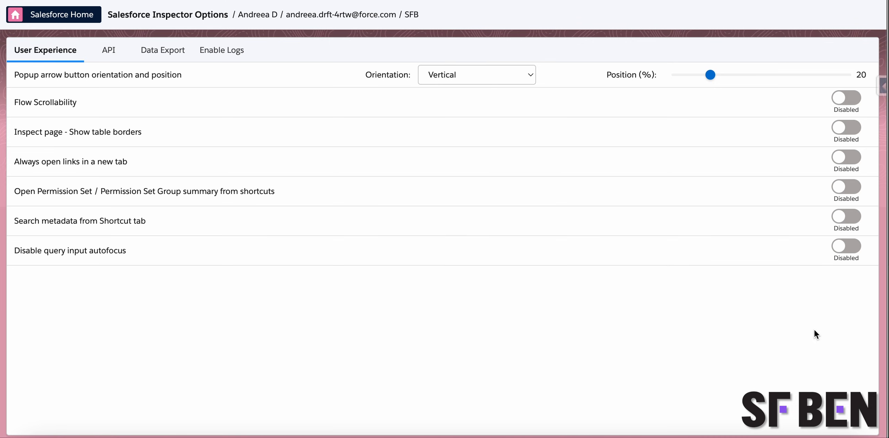
mouse_move(690, 256)
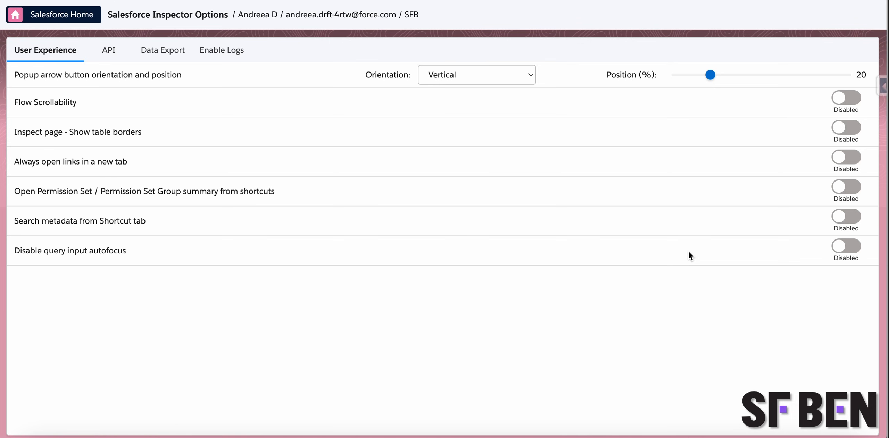
mouse_move(581, 131)
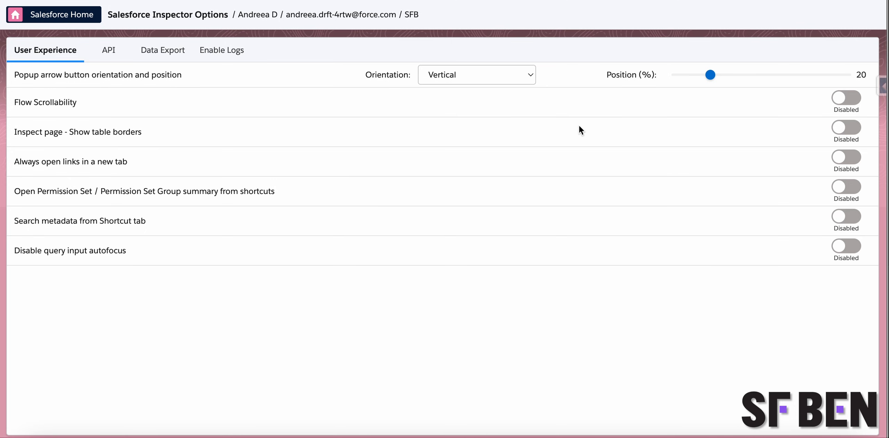
mouse_move(512, 59)
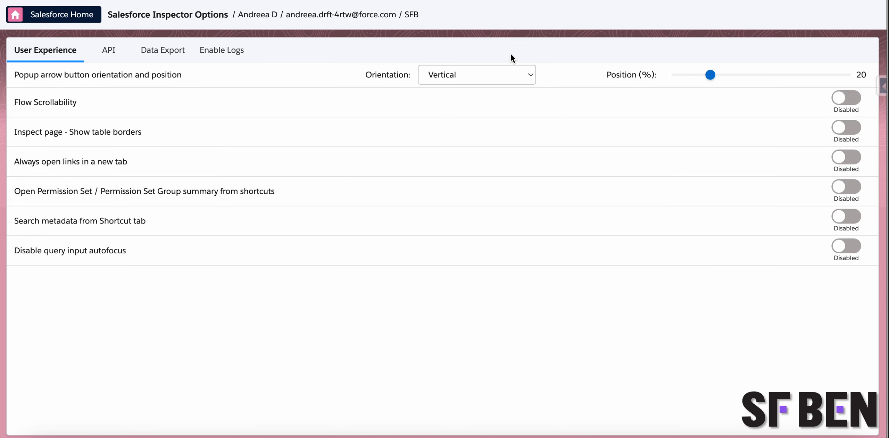
click(476, 74)
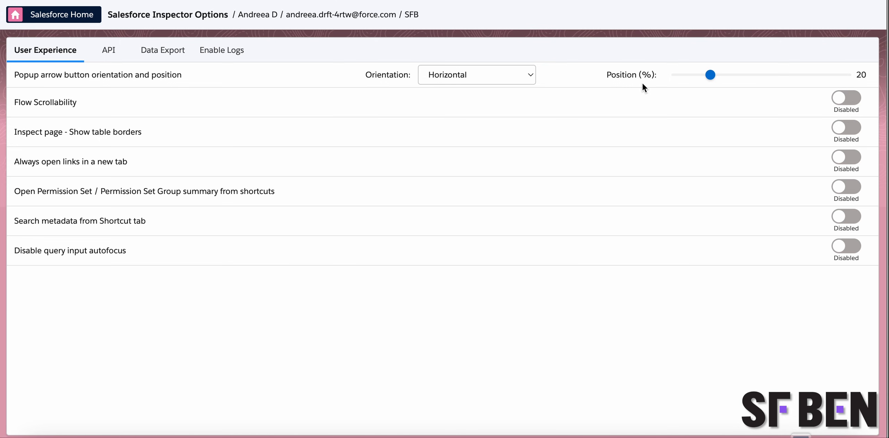
drag(711, 74, 753, 75)
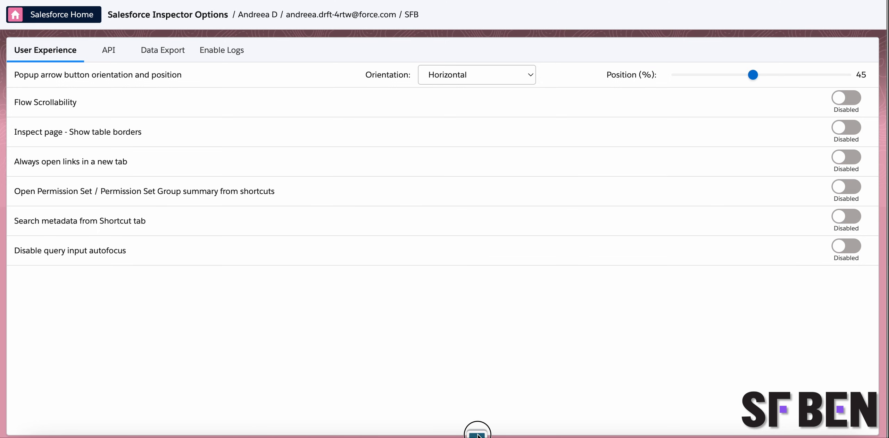
click(477, 430)
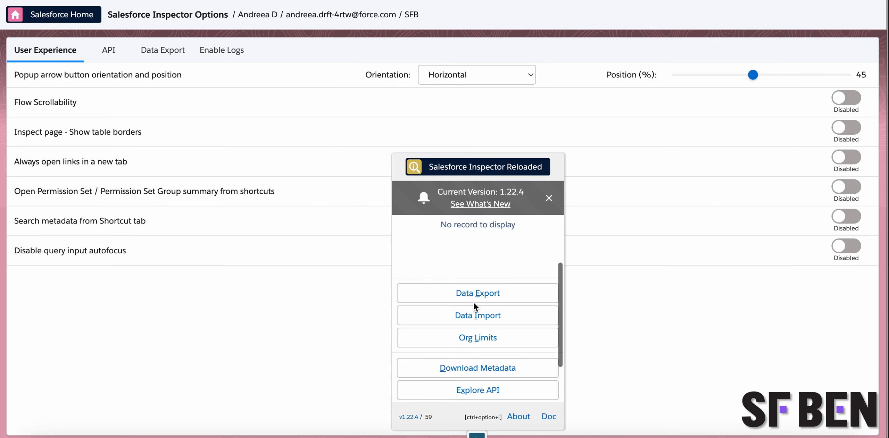
click(548, 198)
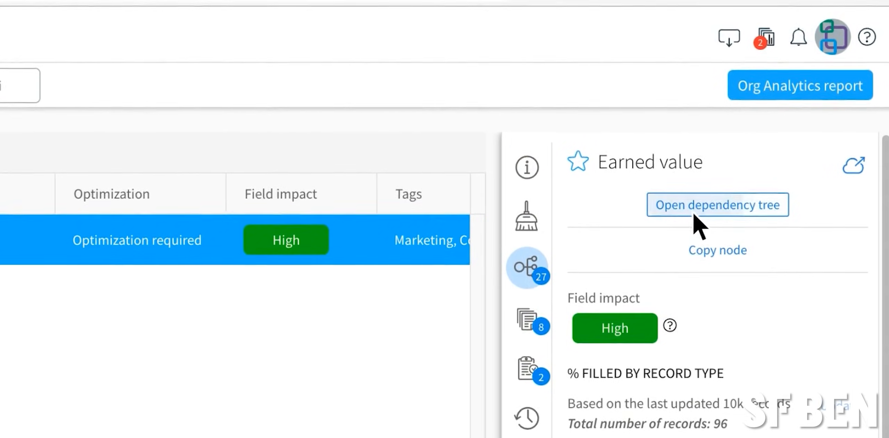
Step: View the dependency tree for the Earned value field
click(717, 205)
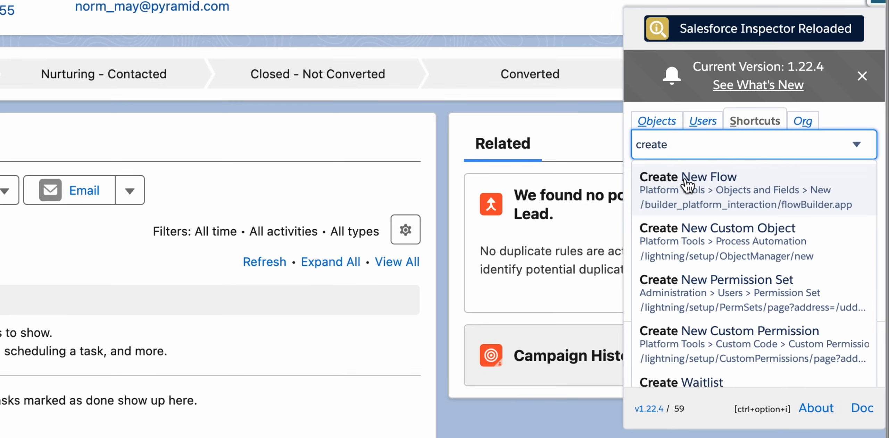
mouse_move(702, 242)
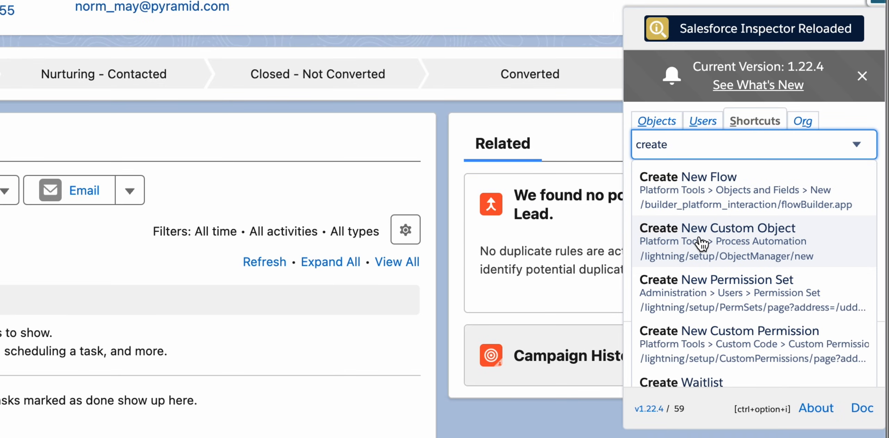
mouse_move(707, 279)
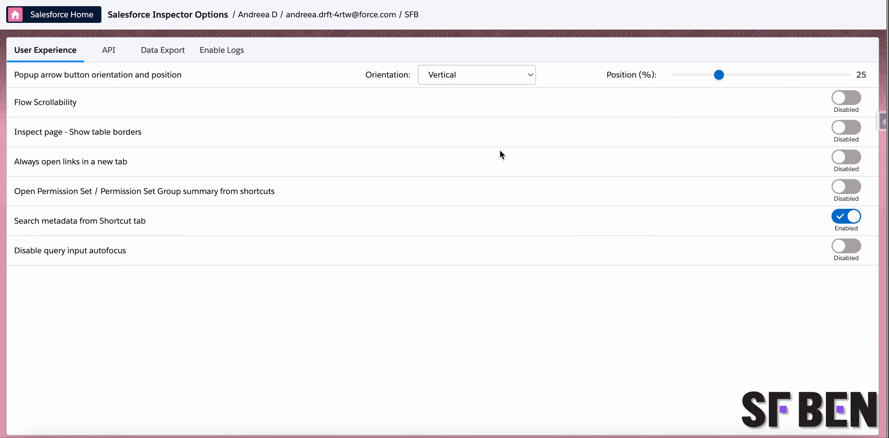
Step: View the Enable Logs settings showing SFDC_DevConsole debug level and 15-minute log time
click(221, 50)
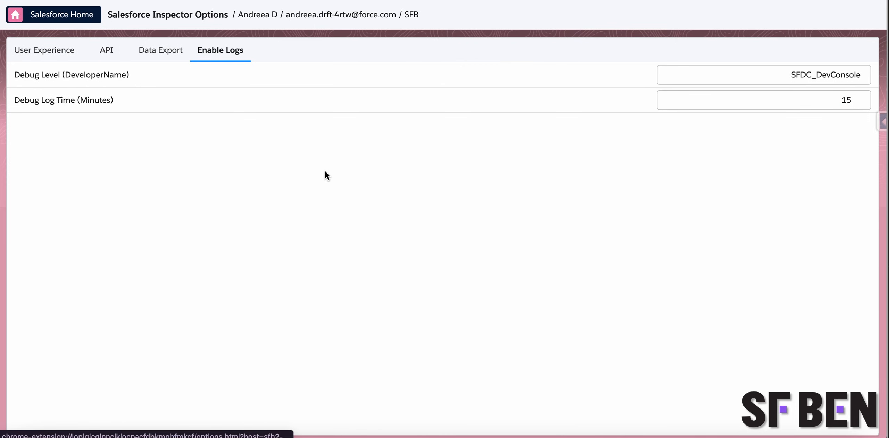
mouse_move(291, 217)
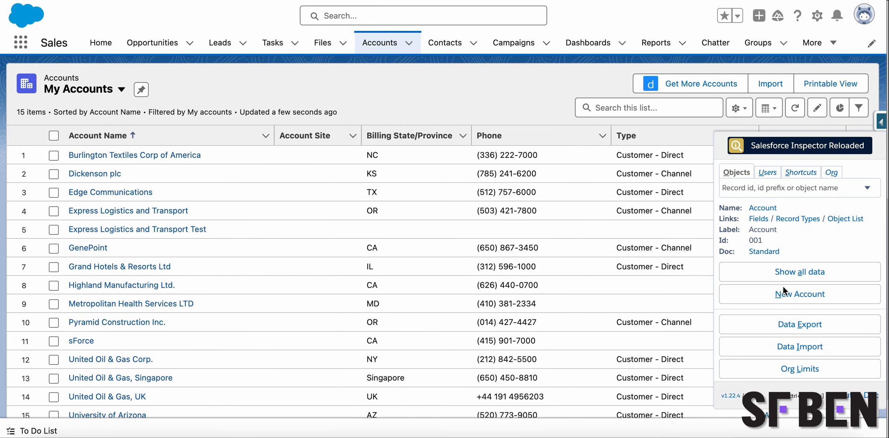
mouse_move(789, 297)
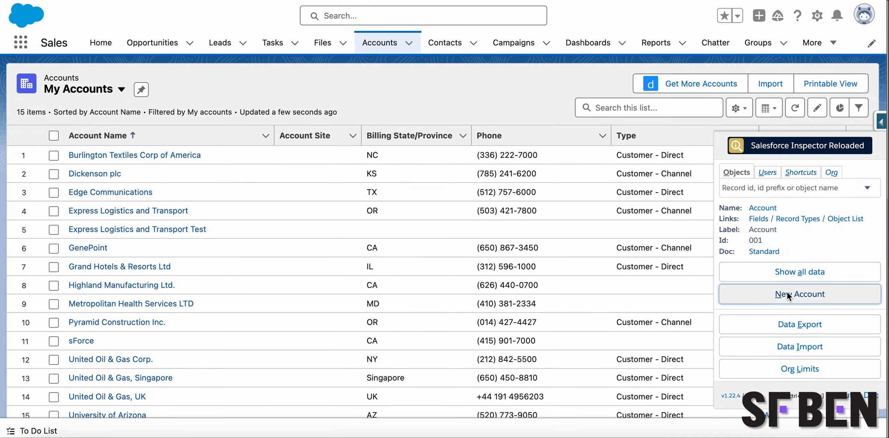
Step: Start a new Account record from the My Accounts list via the popup
click(799, 294)
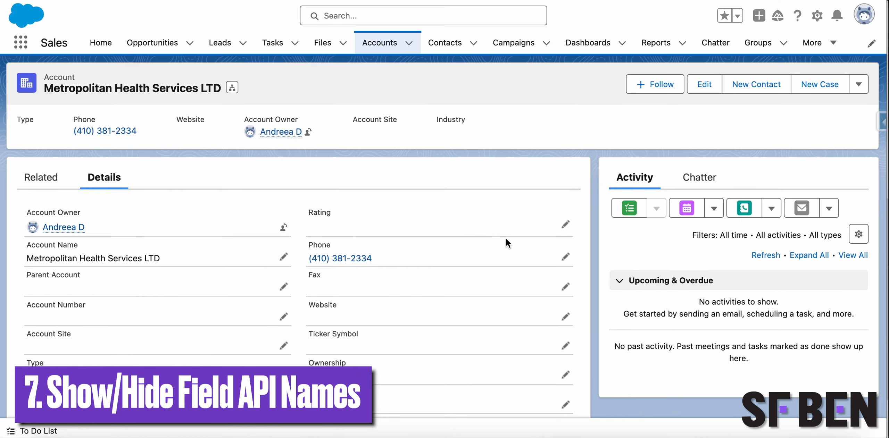
mouse_move(881, 126)
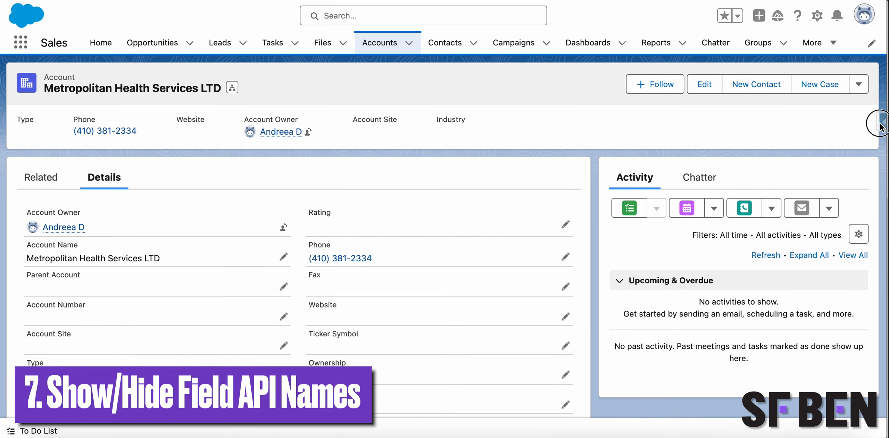
Step: Show field API names beside labels on the Metropolitan Health Services LTD account
click(880, 122)
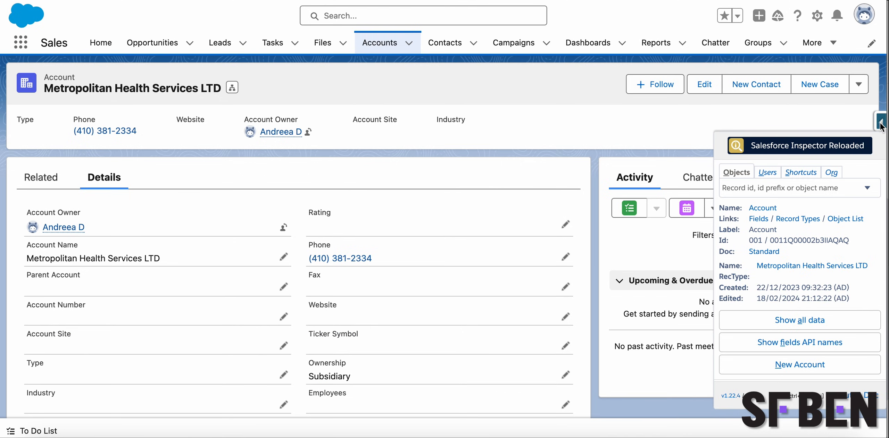
mouse_move(860, 173)
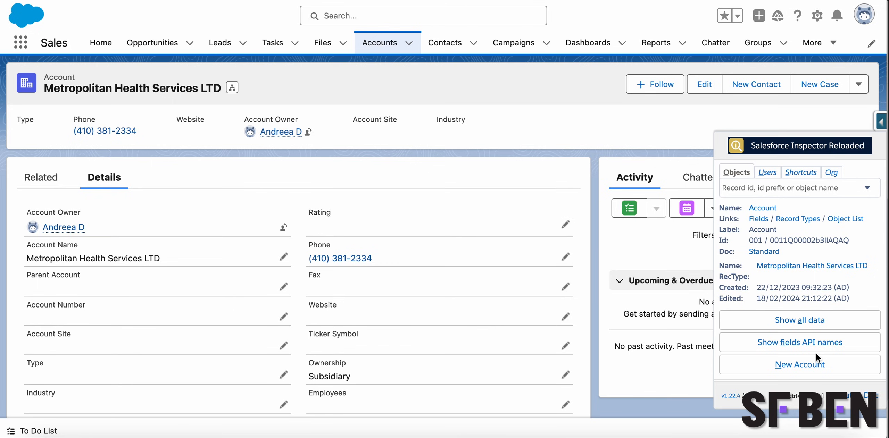
click(799, 343)
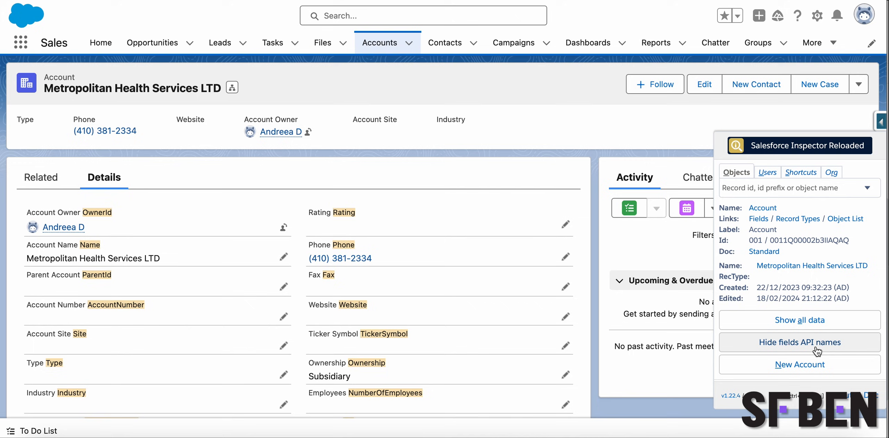
mouse_move(242, 292)
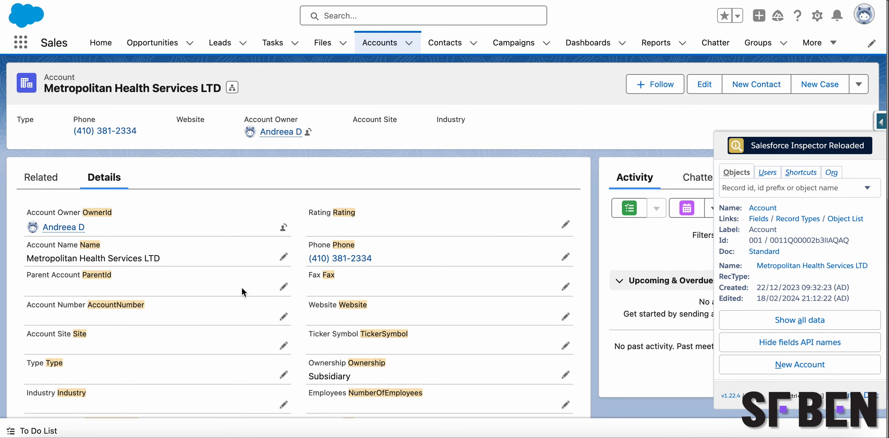
click(880, 121)
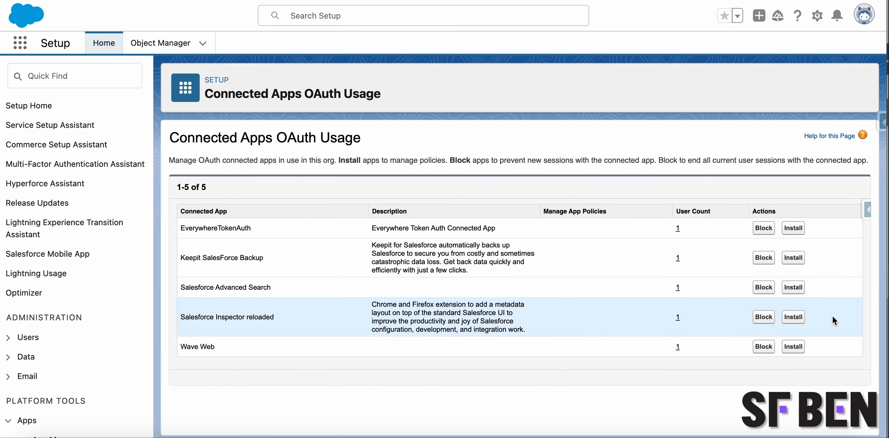
mouse_move(793, 316)
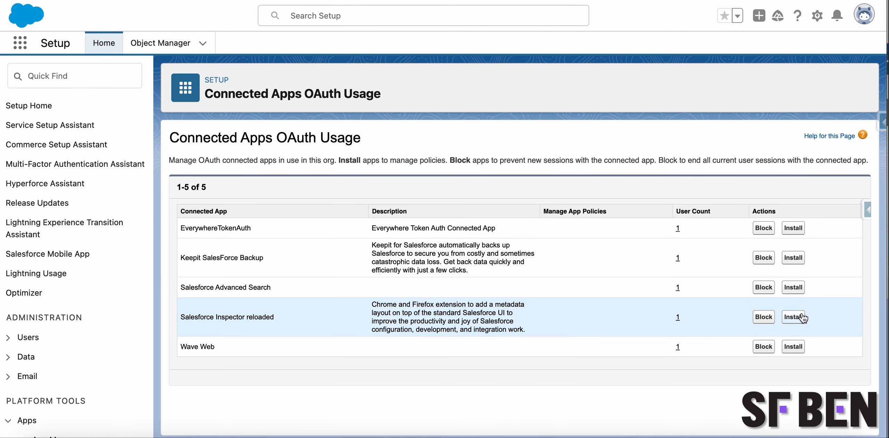
Step: Install the Salesforce Inspector reloaded connected app, then view the extension's API settings
click(881, 121)
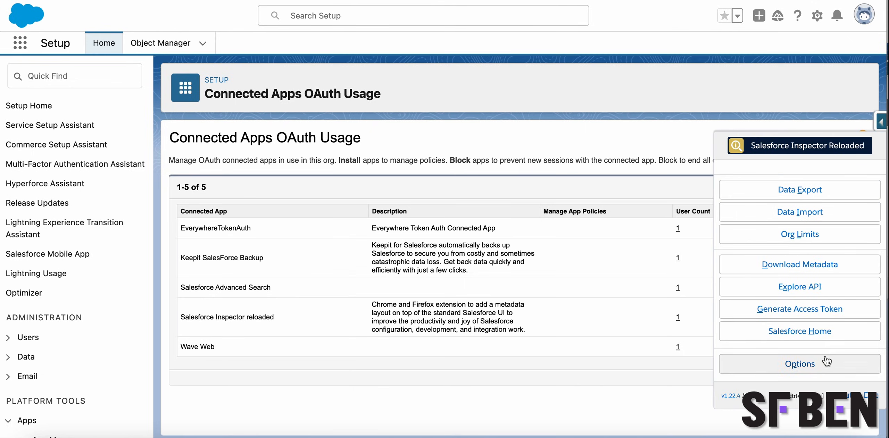
click(799, 363)
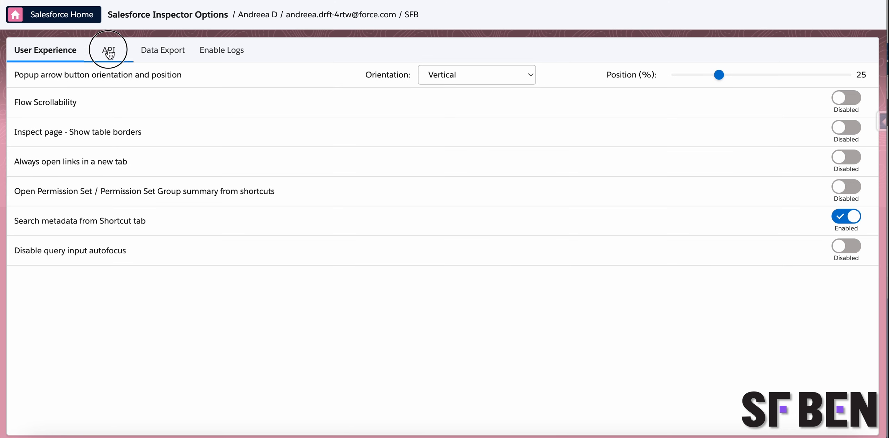
click(107, 50)
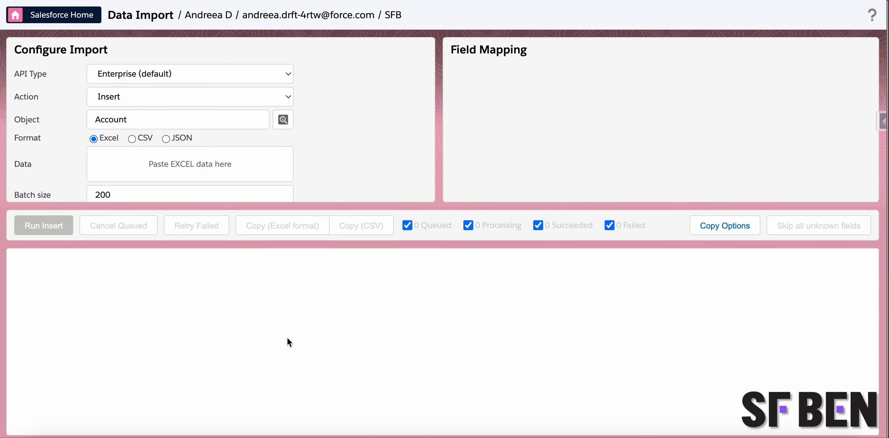
Step: Switch the data import to the Metadata API and select the object name for replacement
click(189, 74)
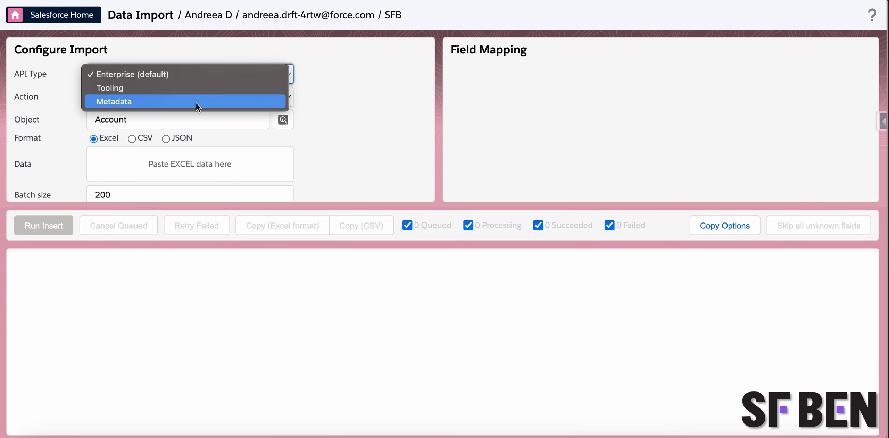
click(115, 101)
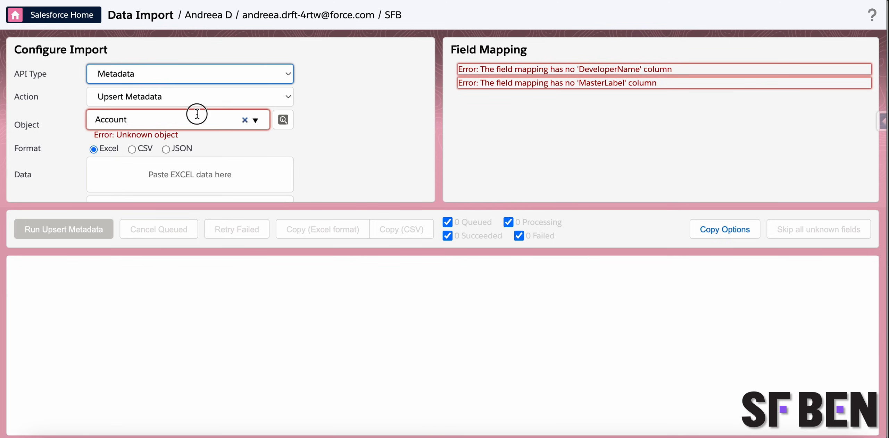
double_click(111, 118)
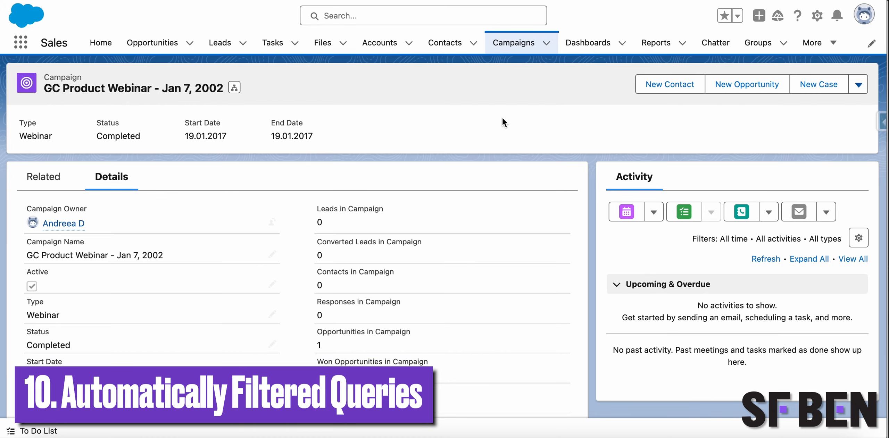
mouse_move(618, 175)
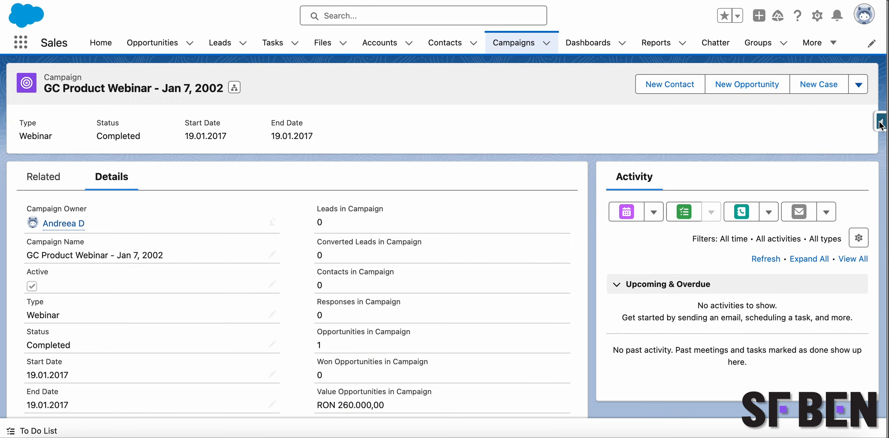
Step: Export the campaign's Id and Name via a Data Export query filtered to its Id, returning 1 record
click(881, 121)
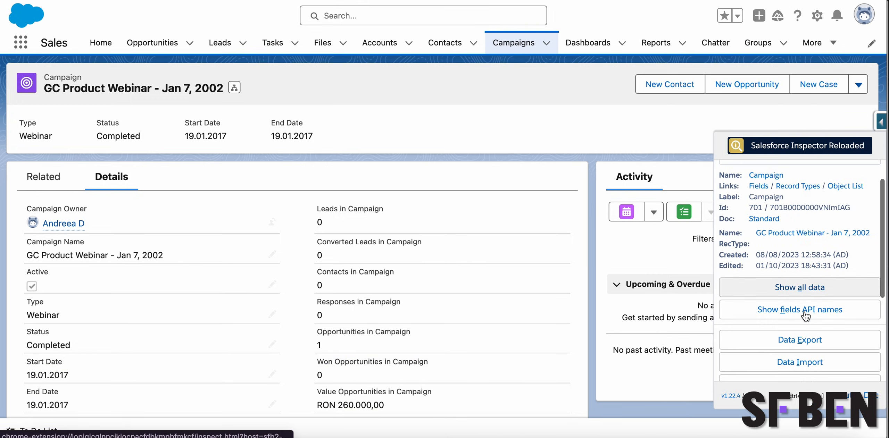
click(799, 341)
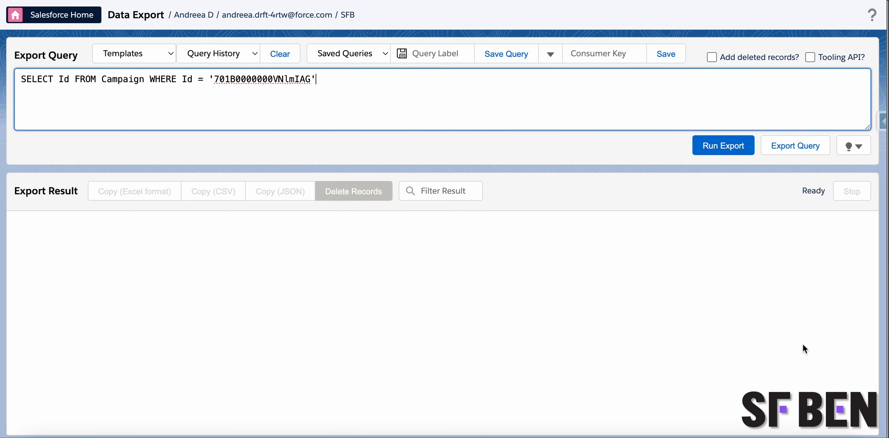
mouse_move(805, 349)
text(, name)
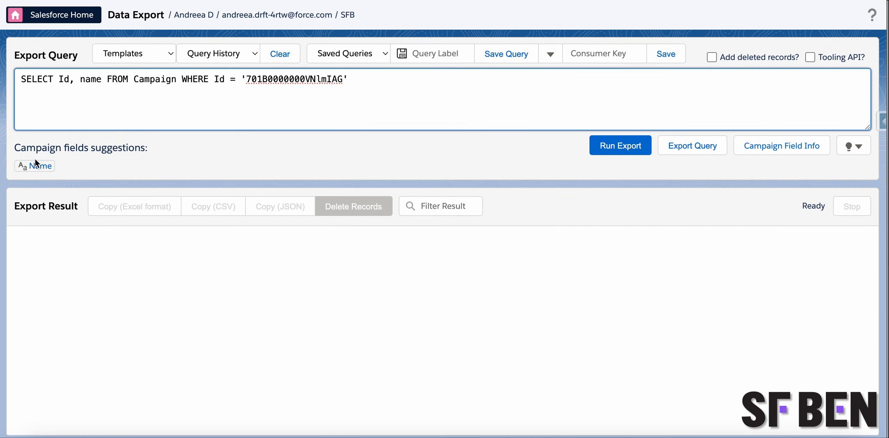
click(619, 145)
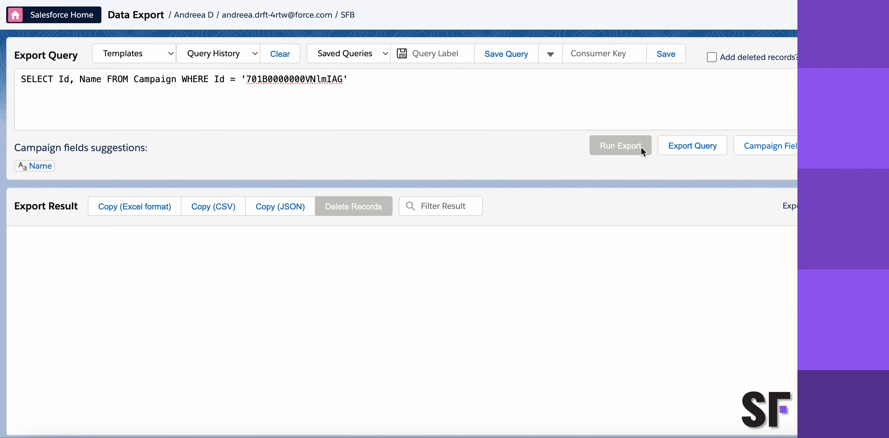
click(620, 146)
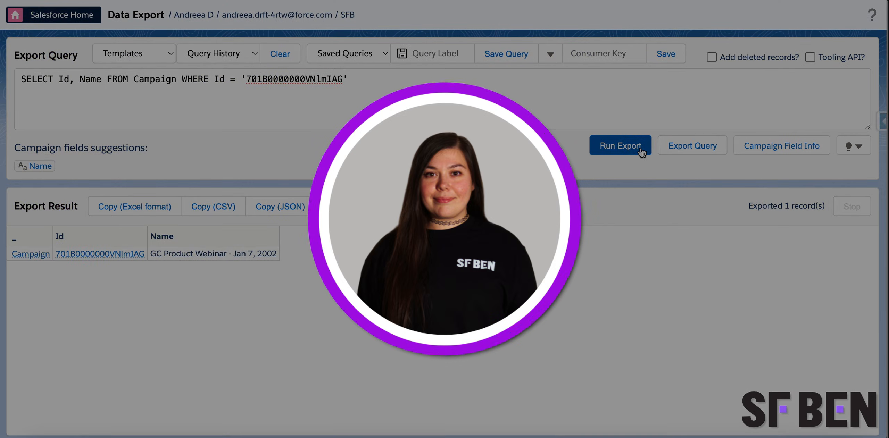